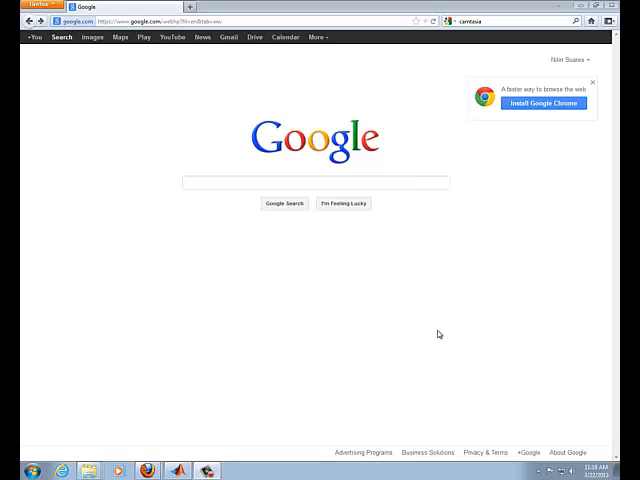
# Search Google for 'matlab dic' to find the Digital Image Correlation toolbox
pyautogui.click(314, 182)
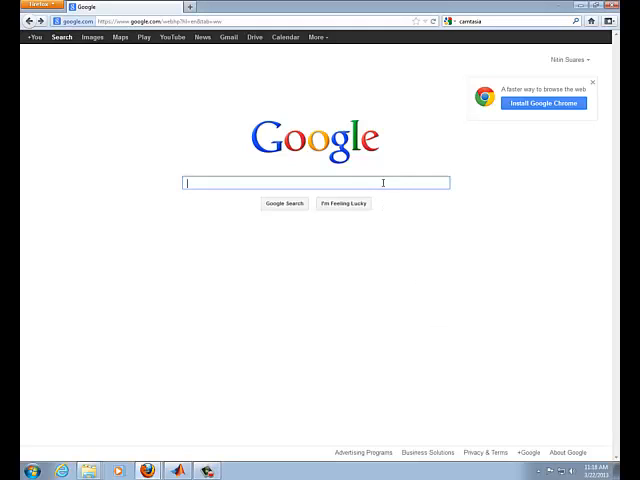
pyautogui.write('matlab dic')
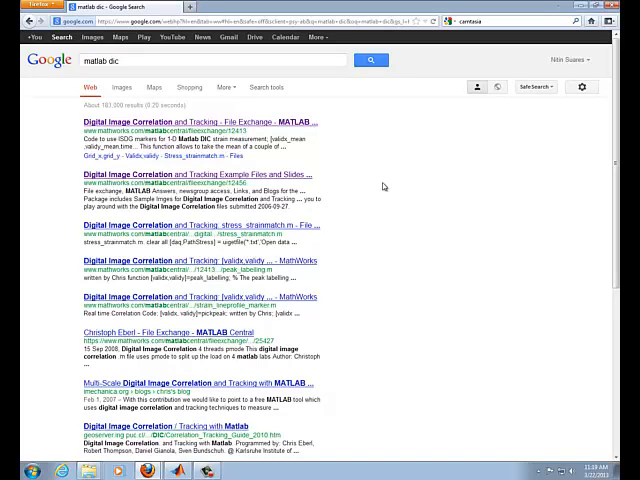
pyautogui.moveTo(370, 180)
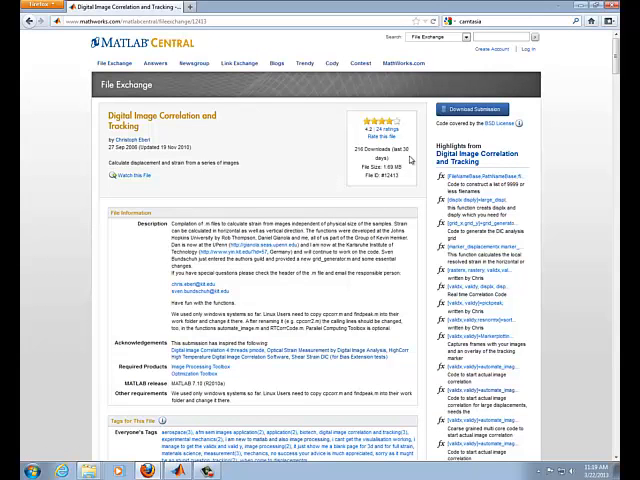
pyautogui.moveTo(474, 108)
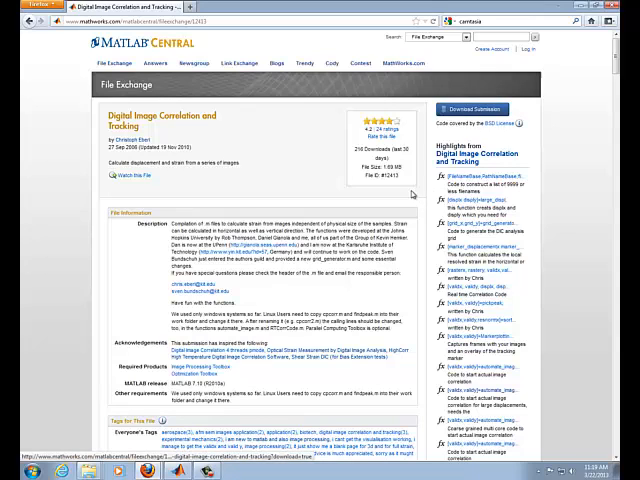
# Download the Digital Image Correlation and Tracking submission to the Downloads folder
pyautogui.click(460, 110)
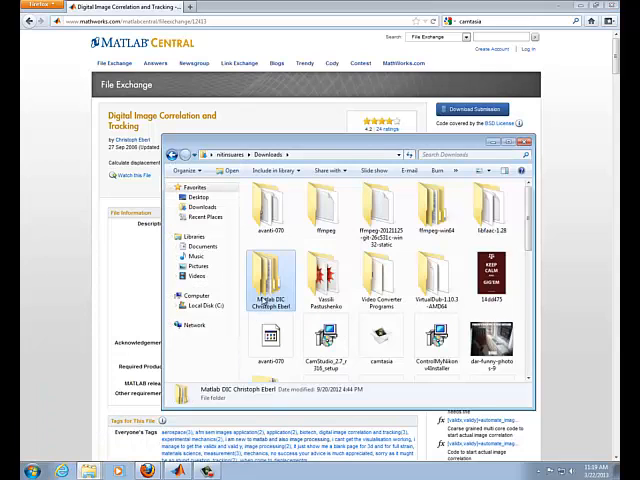
# Extract the downloaded DIC archive and move the toolbox folder into Documents > DIC Material
pyautogui.doubleClick(266, 290)
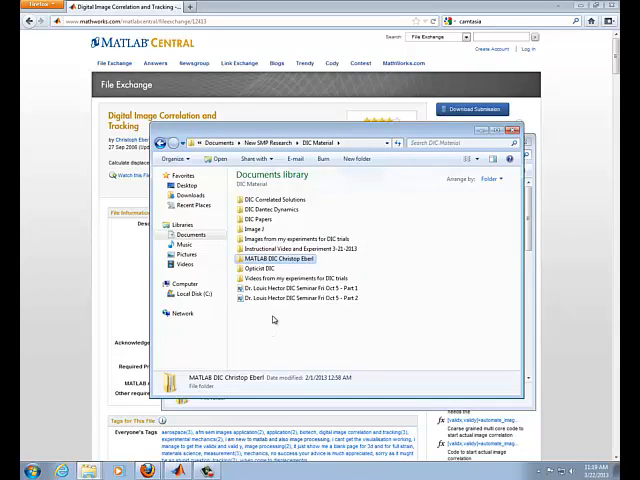
pyautogui.moveTo(290, 260)
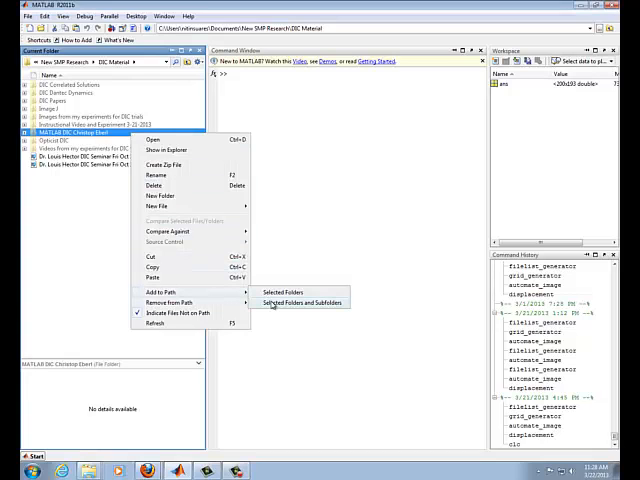
# Add the MATLAB DIC Christoph Eberl folder with subfolders to the path and enter its code folder
pyautogui.click(304, 300)
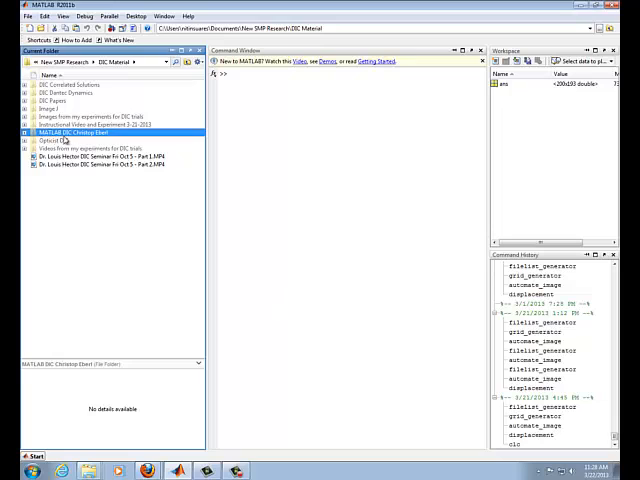
pyautogui.moveTo(184, 264)
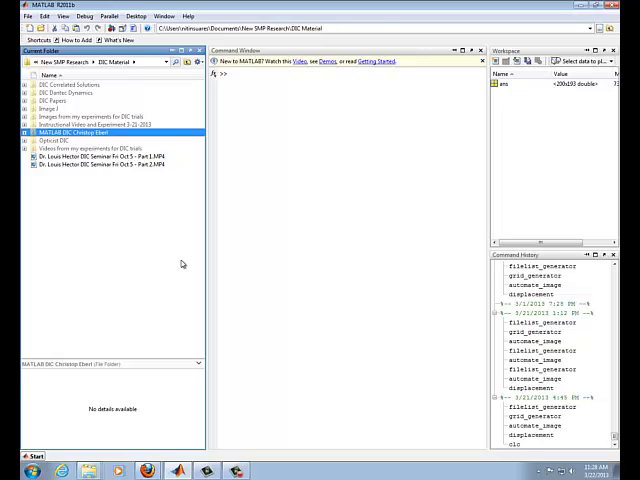
pyautogui.doubleClick(96, 132)
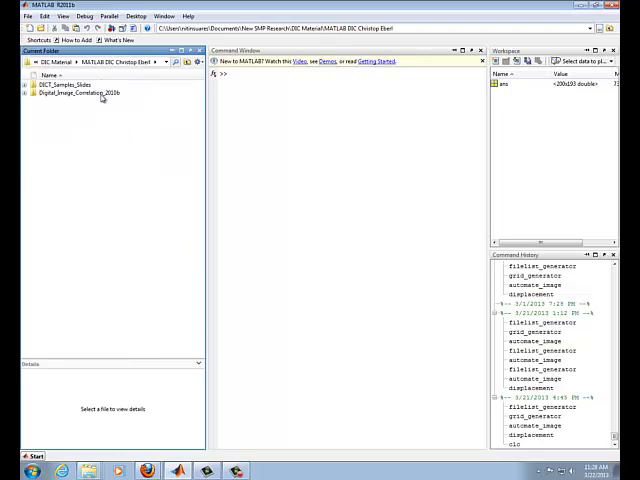
pyautogui.doubleClick(66, 92)
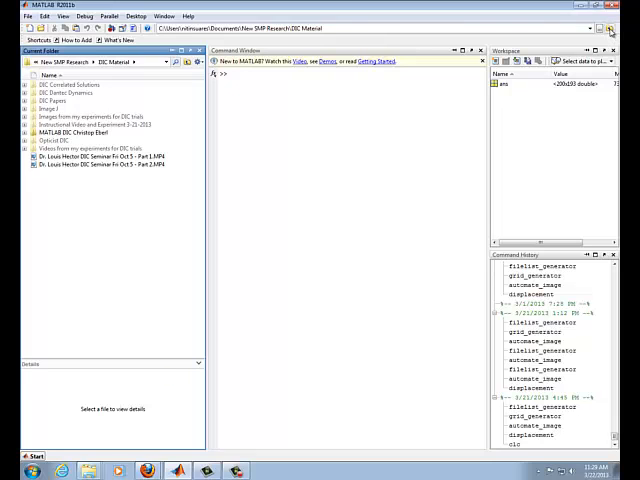
pyautogui.moveTo(610, 30)
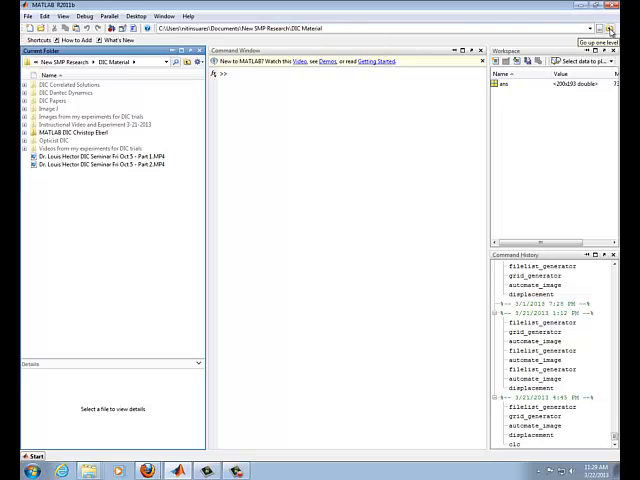
# Make the 'DIC Images Three Point Bending of Styrofoam' folder the current folder
pyautogui.click(610, 30)
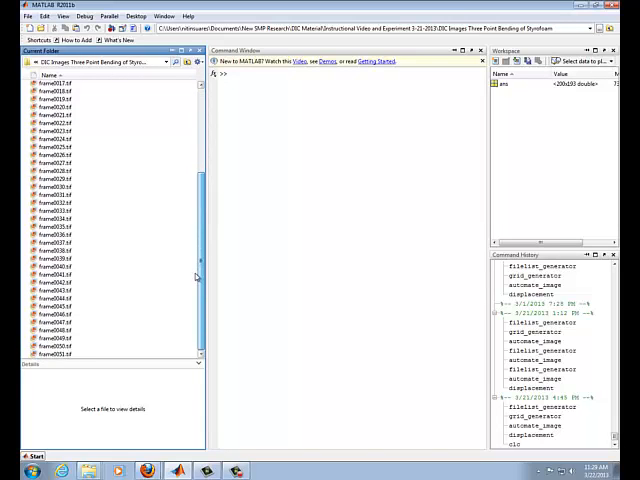
pyautogui.scroll(3)
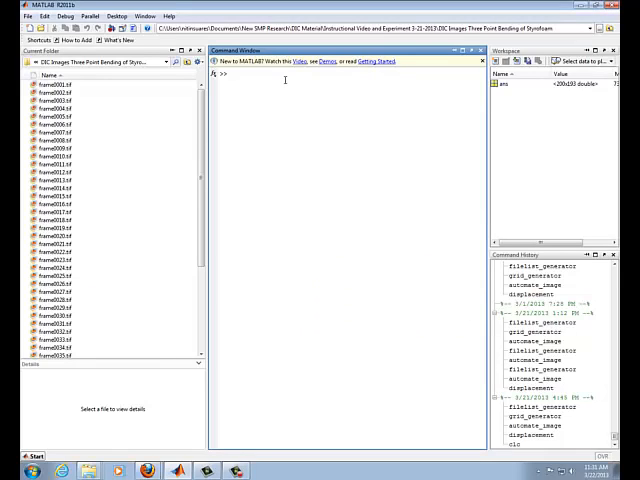
# Run filelist_generator and choose automatic creation of the image file name list
pyautogui.write('t')
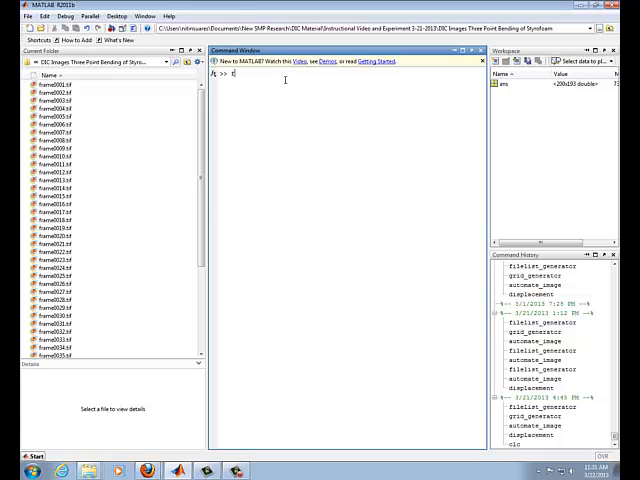
pyautogui.write('filelist_generator')
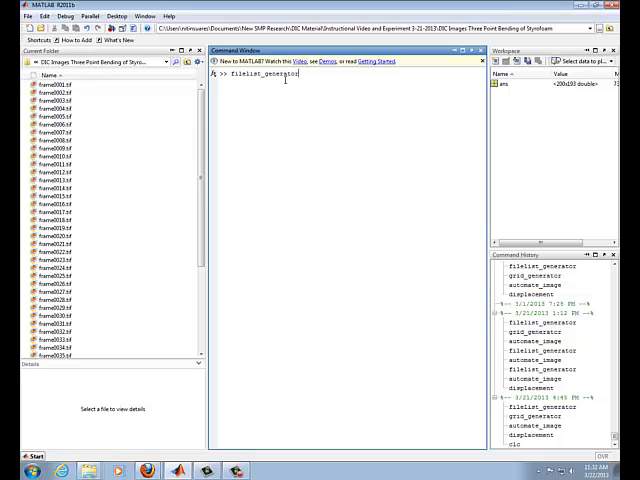
pyautogui.press('enter')
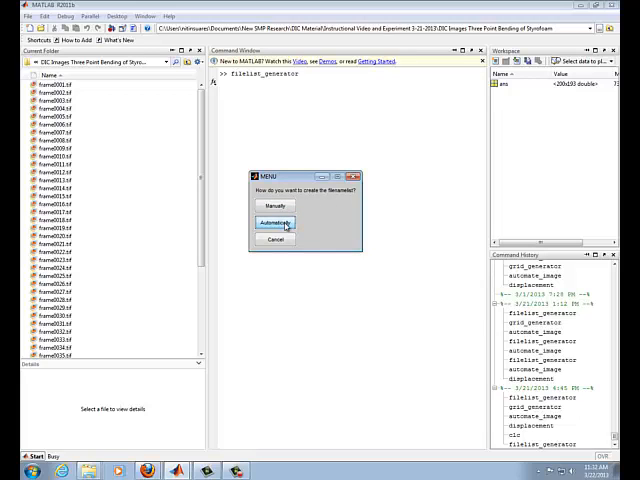
pyautogui.click(274, 222)
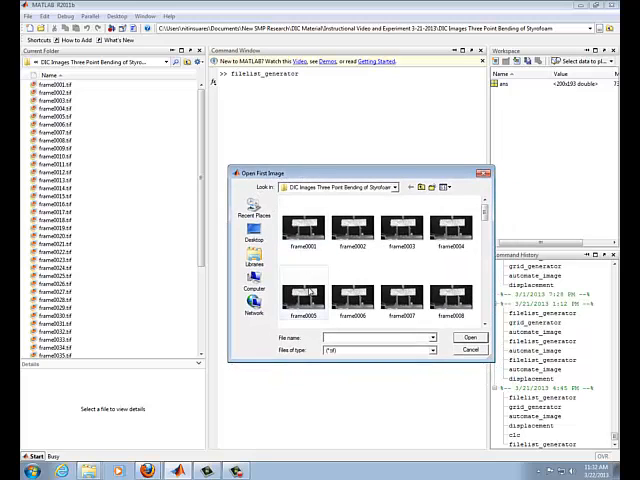
# Select frame0001.tif as the first image and save the list as filenamelist.mat
pyautogui.click(304, 224)
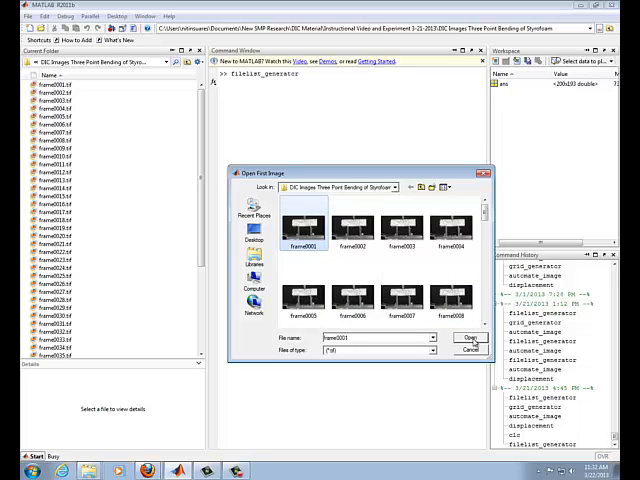
pyautogui.click(470, 336)
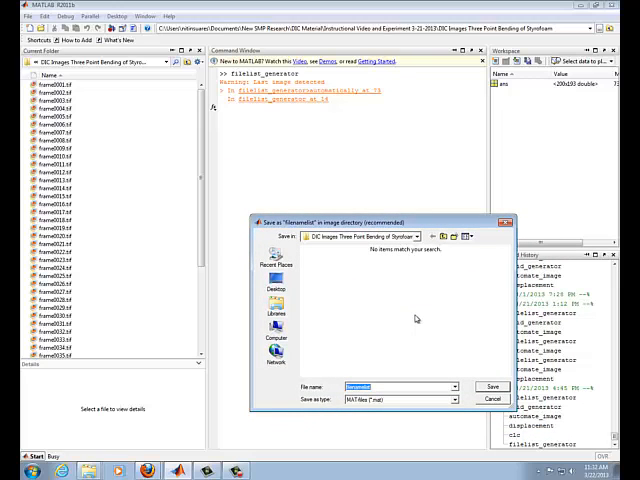
pyautogui.moveTo(300, 232)
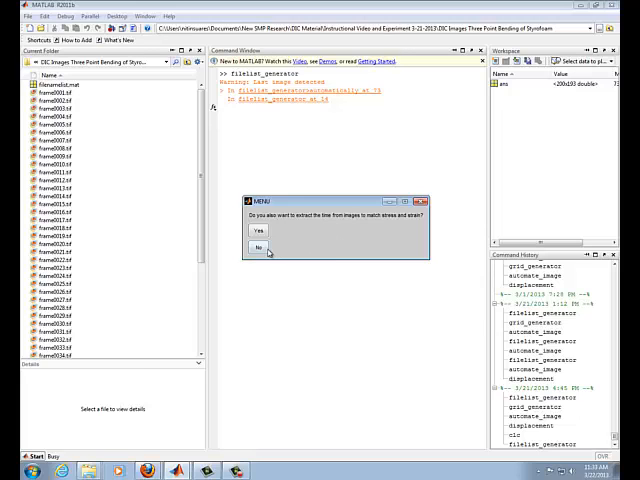
pyautogui.click(256, 248)
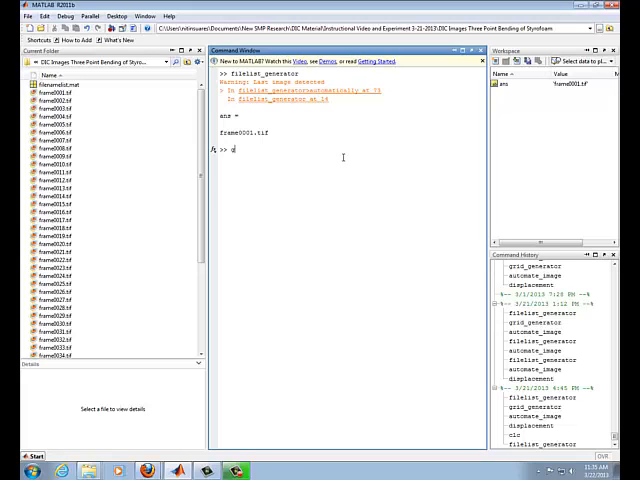
# Run grid_generator and load the first beam specimen frame as the grid base image
pyautogui.write('grid_generator')
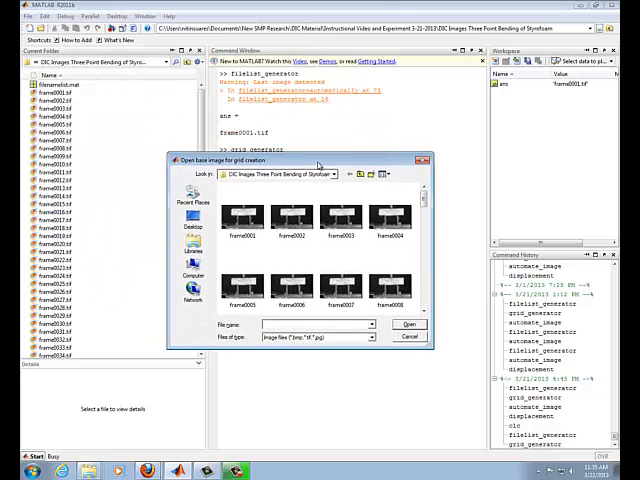
pyautogui.click(242, 212)
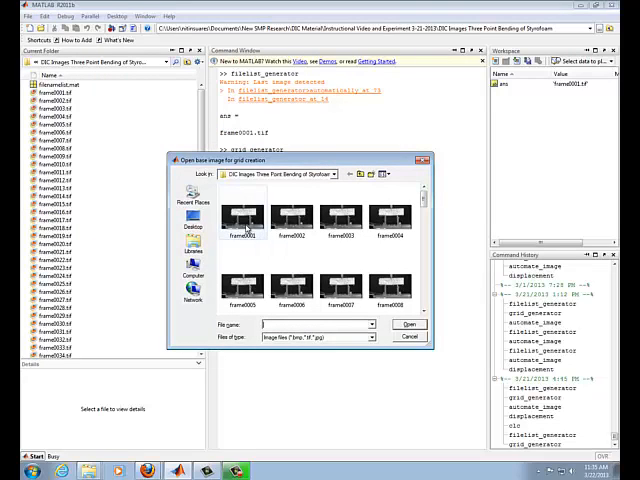
pyautogui.click(240, 210)
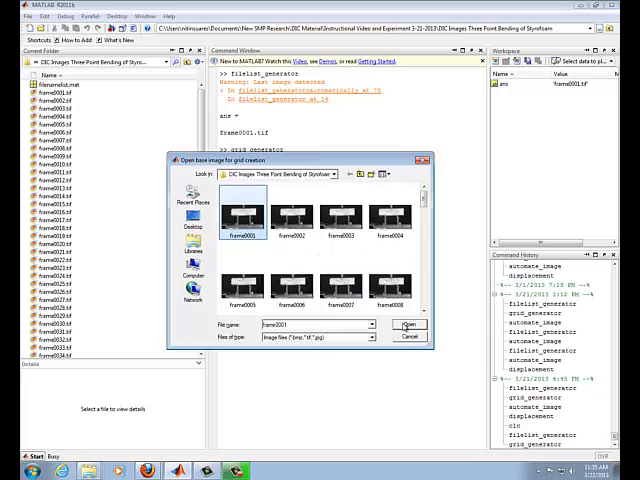
pyautogui.click(408, 324)
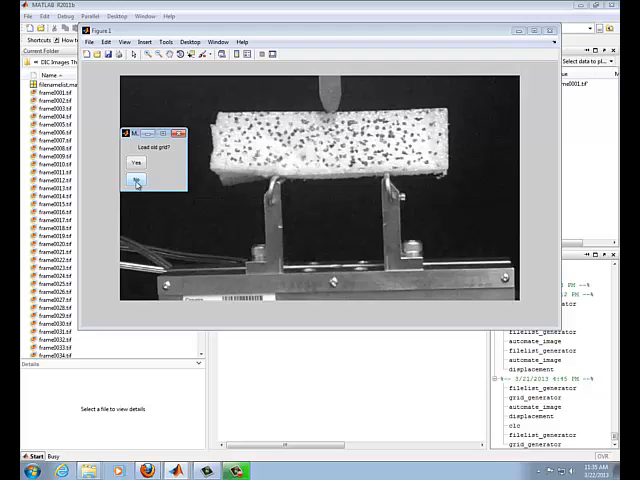
pyautogui.click(136, 178)
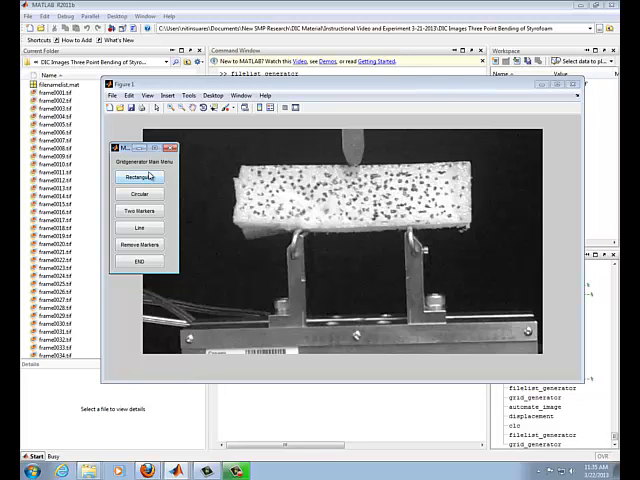
# Generate a rectangular grid of 60 raster points at default resolution, then reject it
pyautogui.click(138, 176)
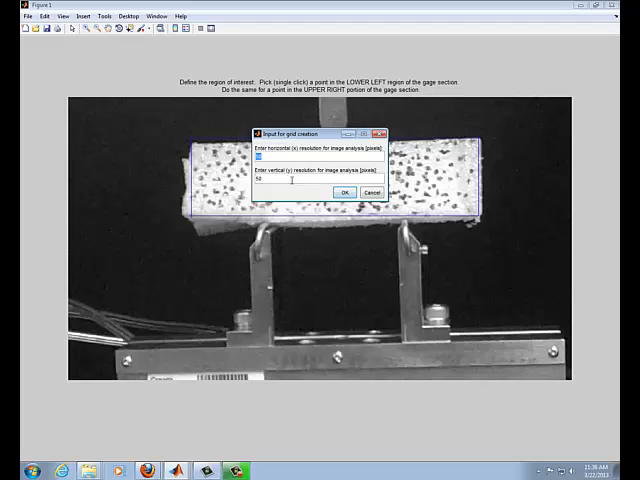
pyautogui.click(344, 192)
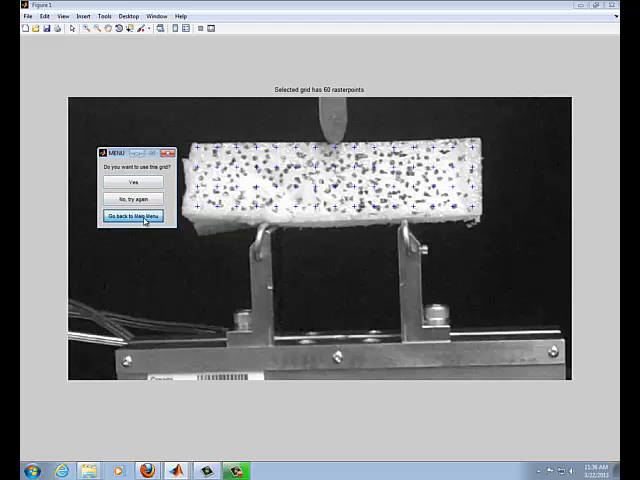
pyautogui.click(128, 216)
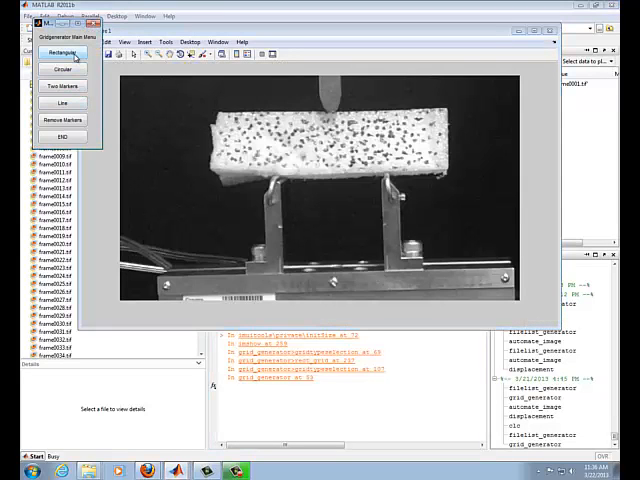
# Define a rectangular grid with x resolution 30 giving 175 raster points, and keep it
pyautogui.click(60, 52)
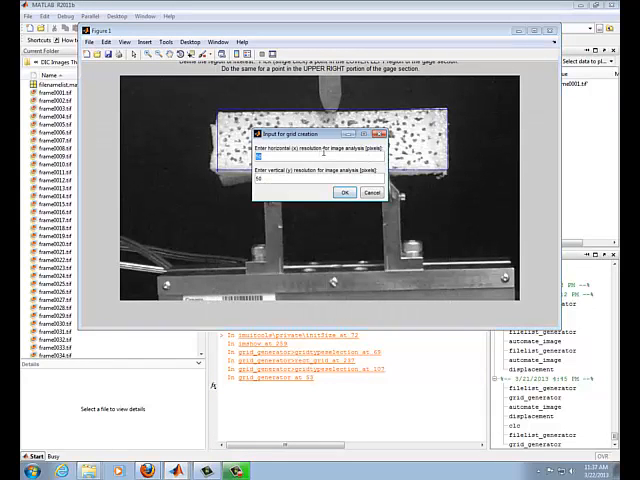
pyautogui.write('30')
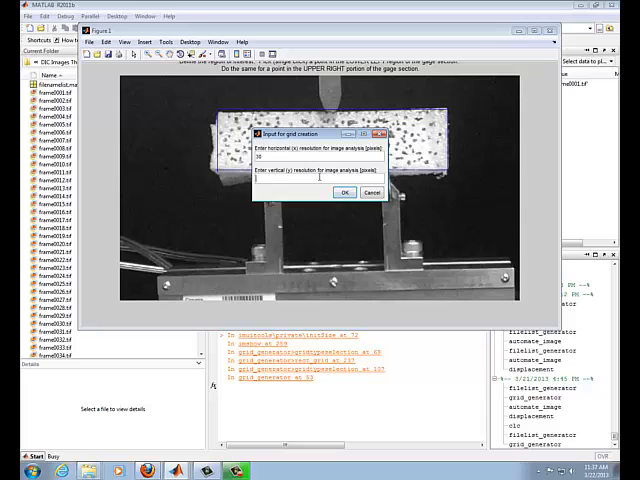
pyautogui.click(348, 192)
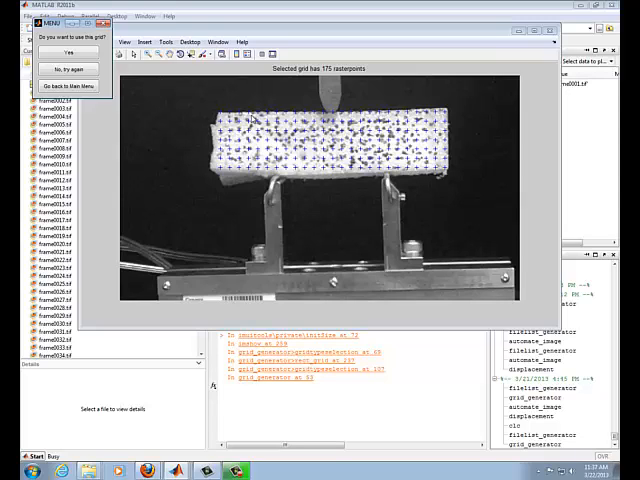
pyautogui.moveTo(50, 22); pyautogui.dragTo(104, 72)
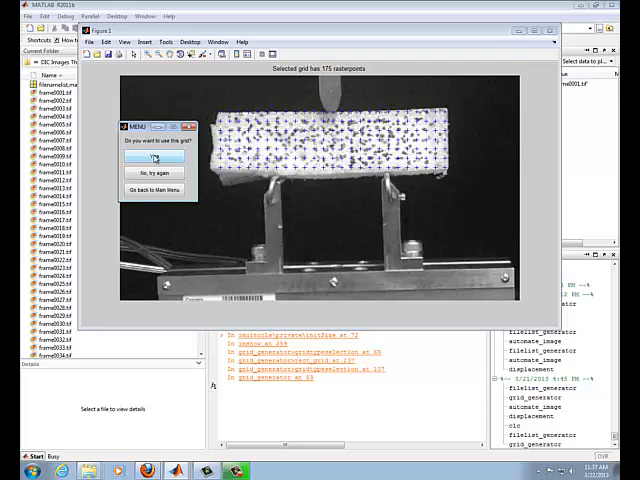
pyautogui.click(156, 156)
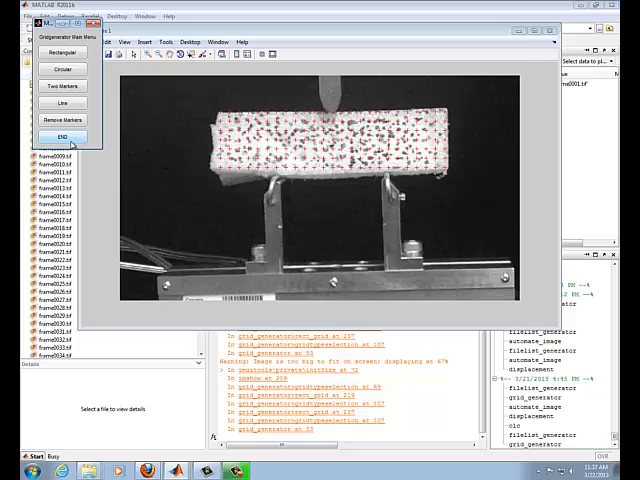
# Exit the grid generator so the 175-point grid files are saved and listed
pyautogui.click(64, 136)
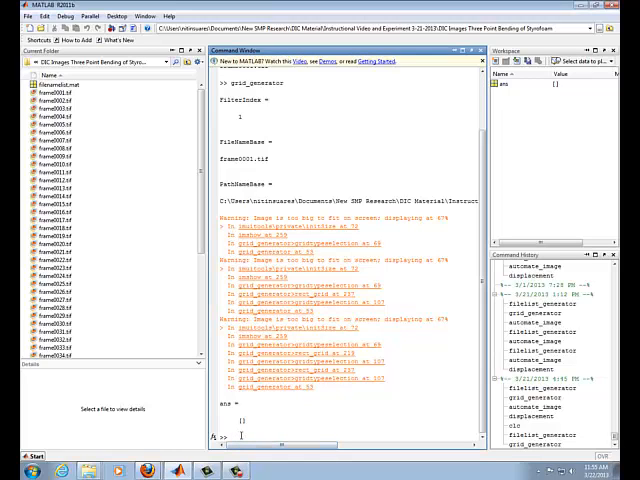
# Run automate_image to correlate the full specimen image series
pyautogui.write('automate_image')
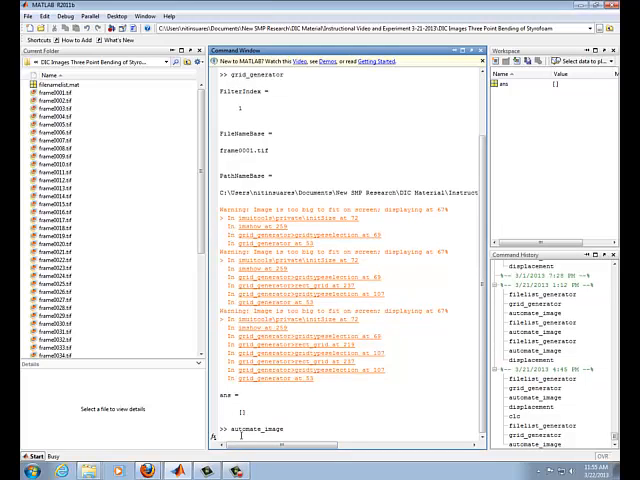
pyautogui.press('Return')
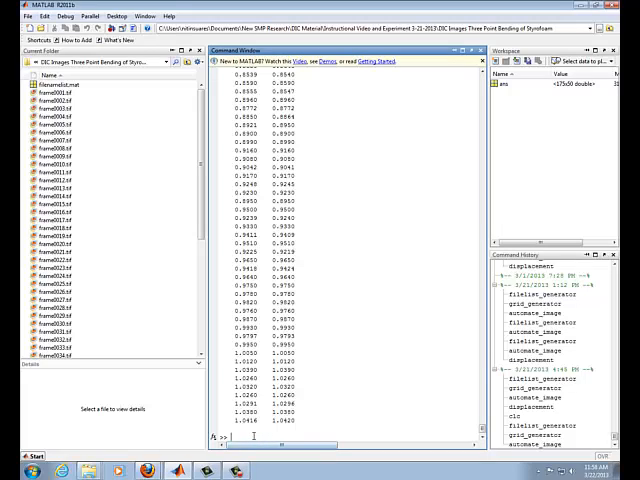
# Start the displacement analysis and load the validx and validy point files
pyautogui.write('d')
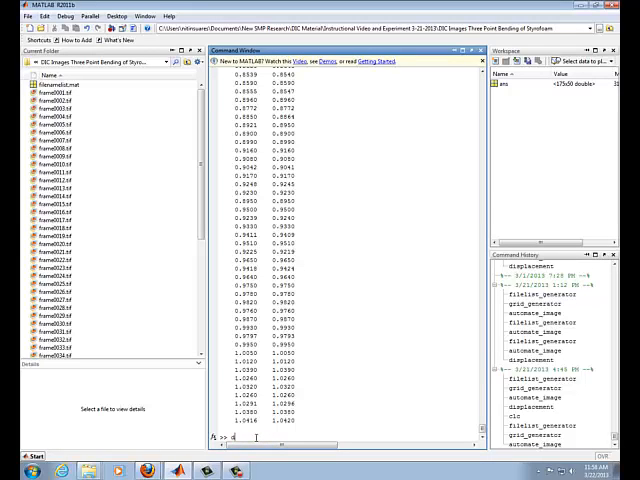
pyautogui.write('displacement')
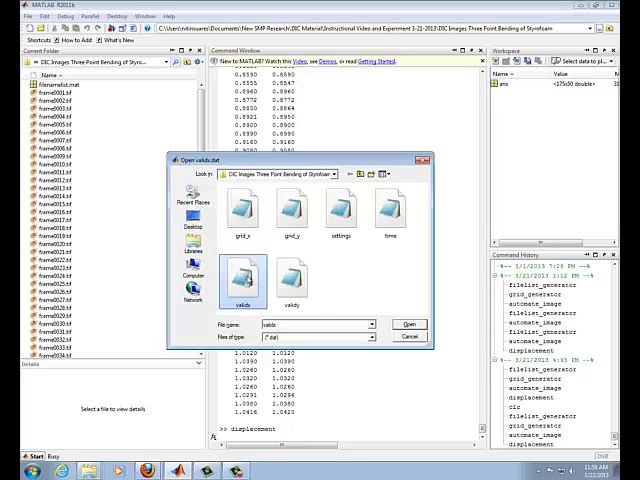
pyautogui.click(408, 324)
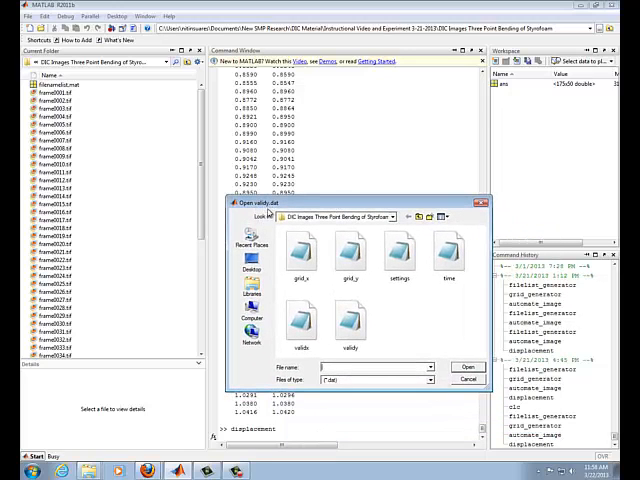
pyautogui.click(350, 320)
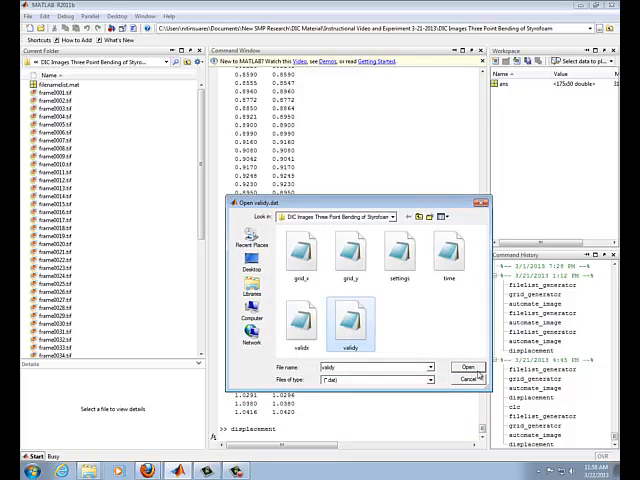
pyautogui.click(468, 366)
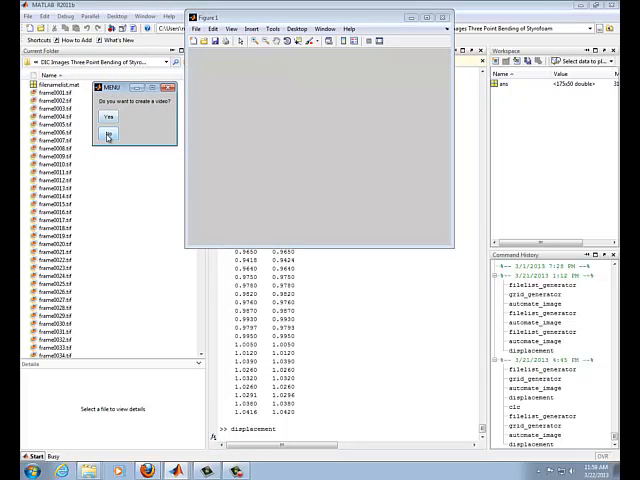
# Decline the video and show the 3D displacement versus x-y position plot
pyautogui.click(108, 134)
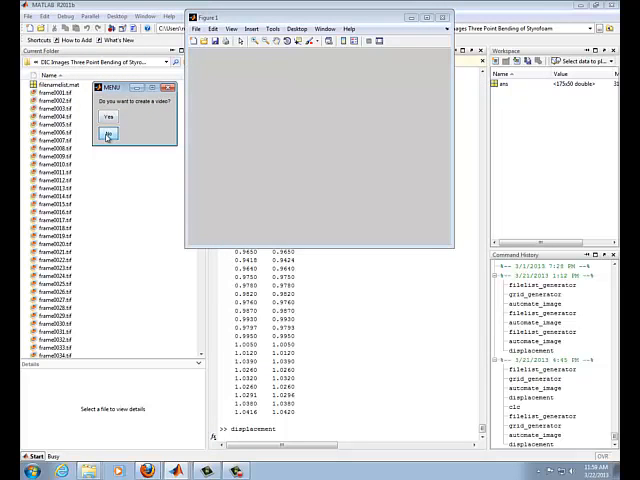
pyautogui.click(108, 136)
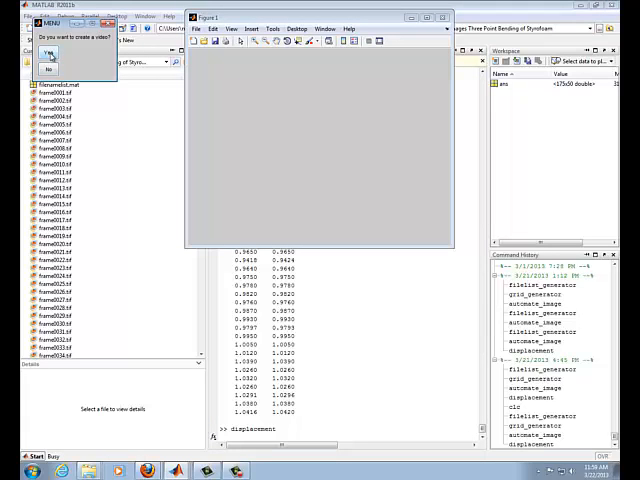
pyautogui.click(48, 52)
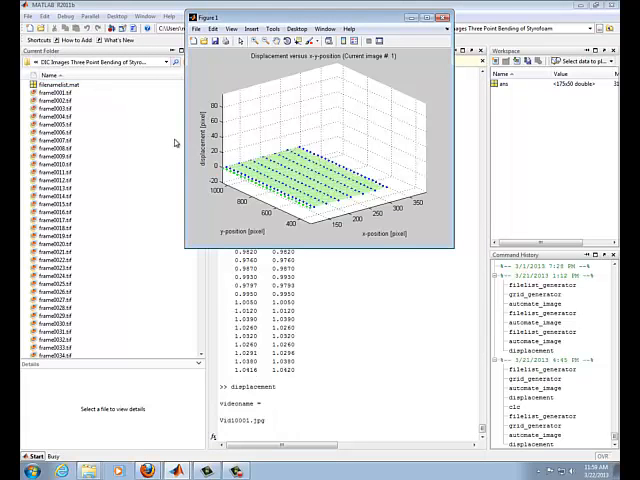